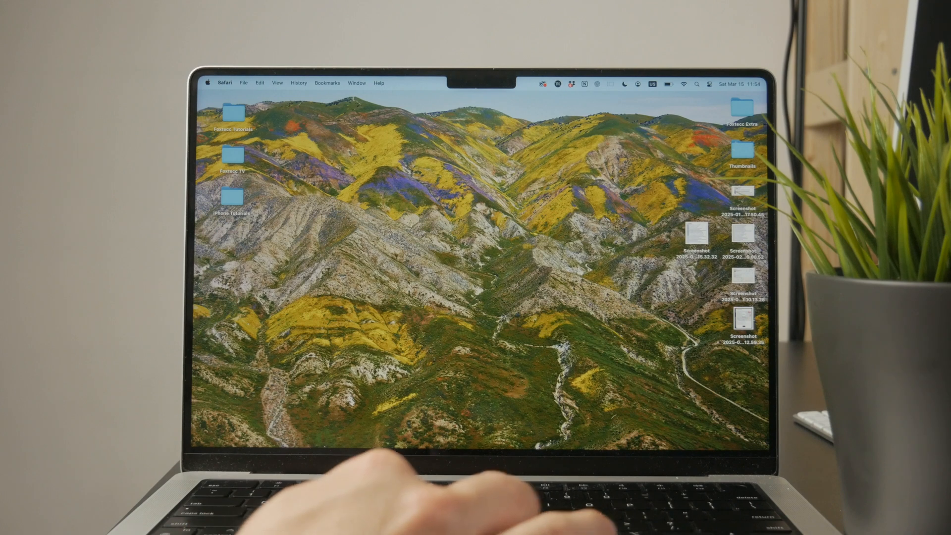
# Open the iPhone Tutorials folder on the desktop to reveal Hometicket-8421992.pdf
pyautogui.doubleClick(232, 199)
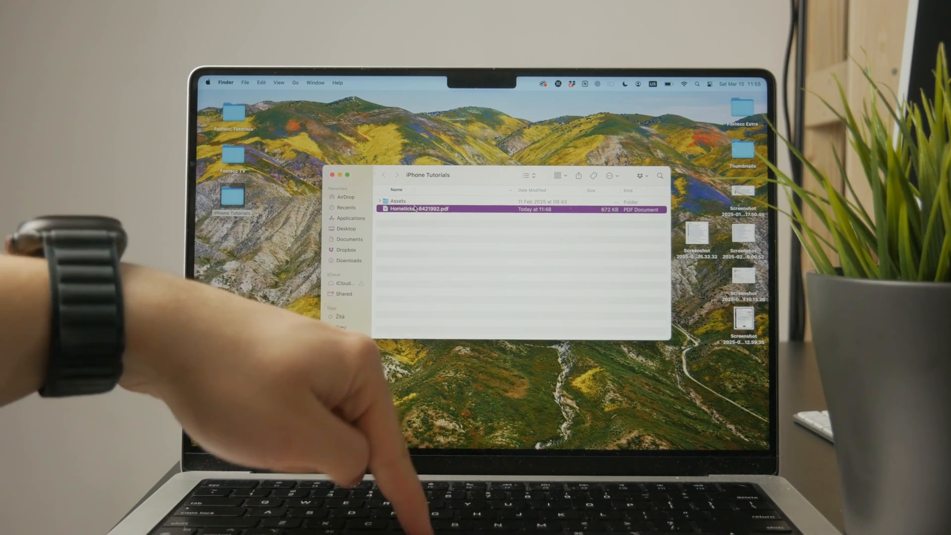
# Quick Look the Hometicket PDF, try a markup option, then close the preview
pyautogui.press('space')
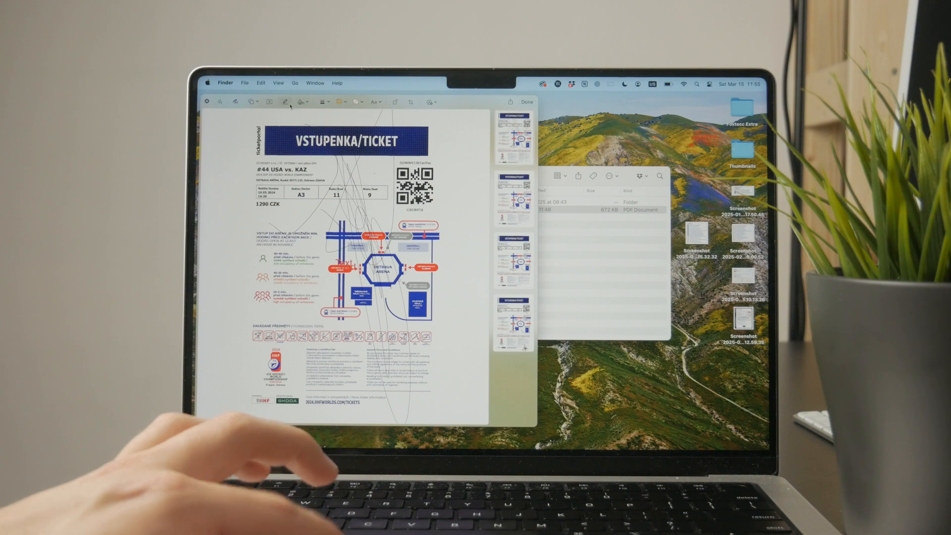
pyautogui.click(284, 102)
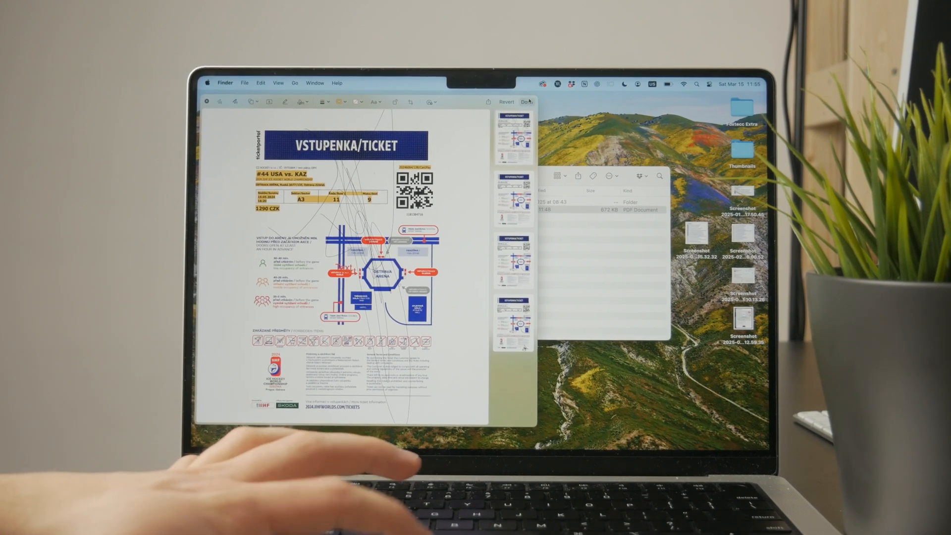
pyautogui.click(527, 102)
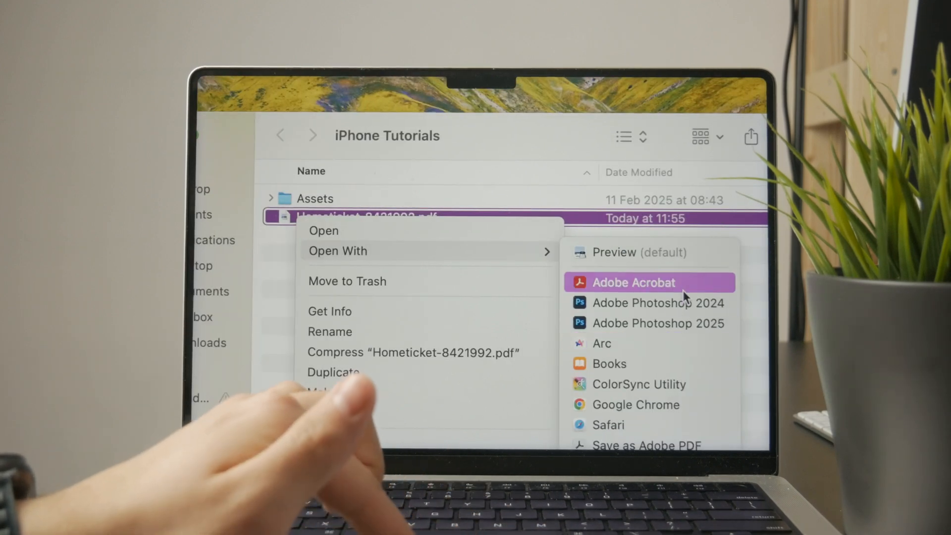
pyautogui.moveTo(688, 318)
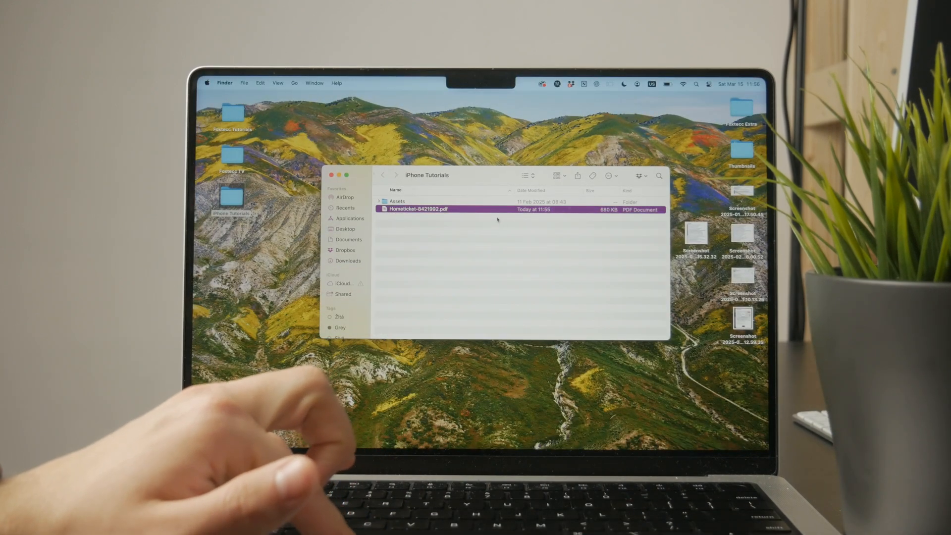
pyautogui.rightClick(419, 209)
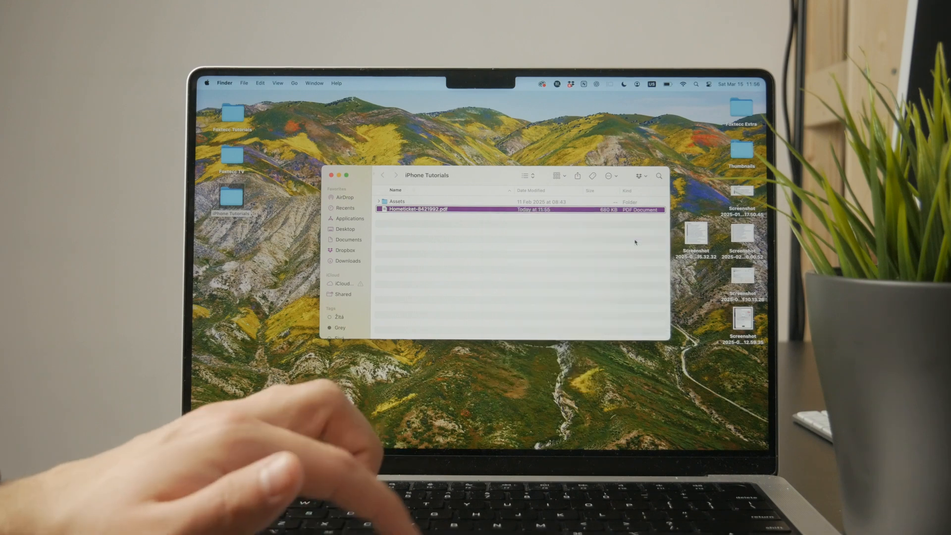
# Open the ticket in Acrobat, draw a red arrow, and close it without saving
pyautogui.doubleClick(418, 209)
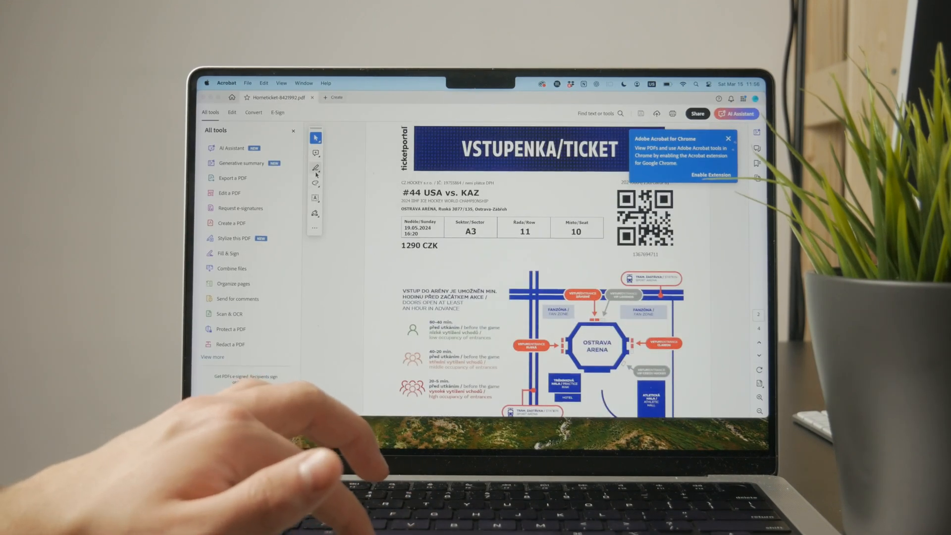
pyautogui.click(314, 168)
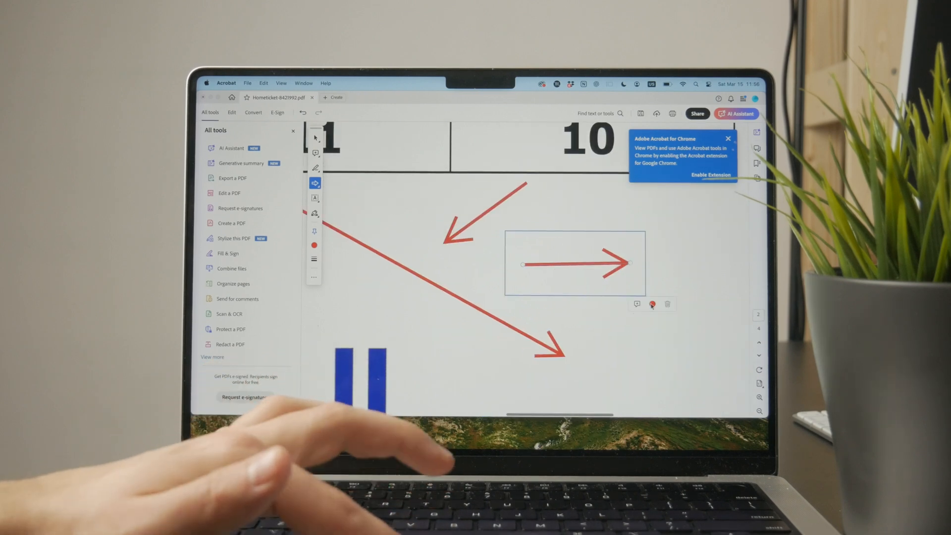
pyautogui.click(652, 305)
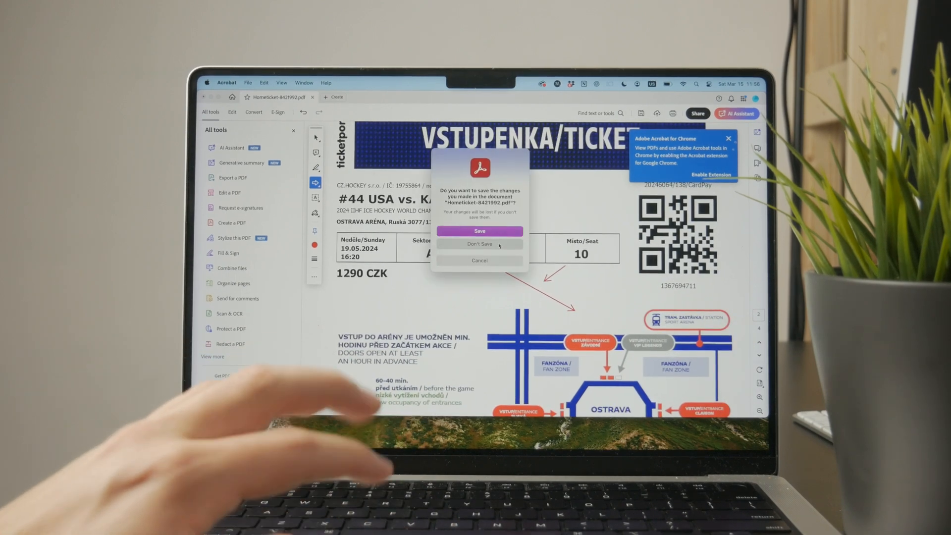
pyautogui.click(480, 231)
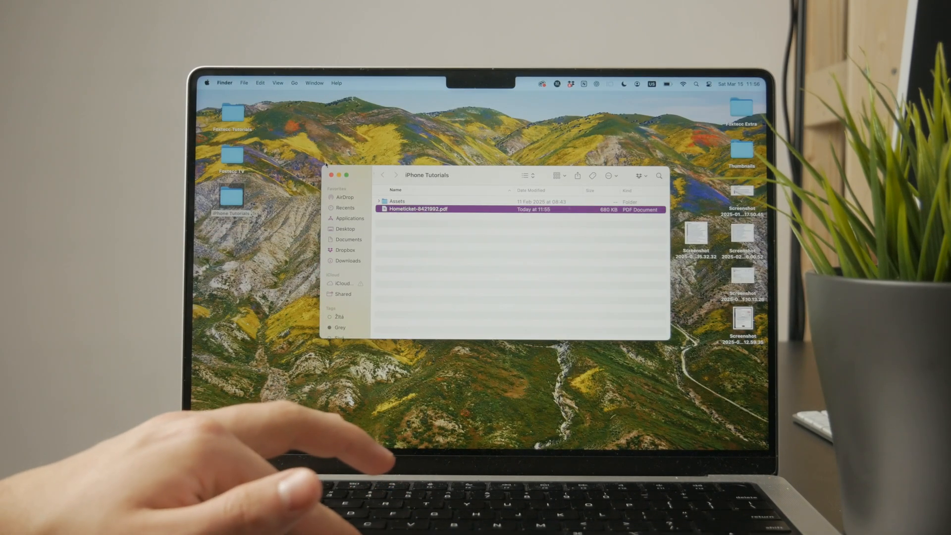